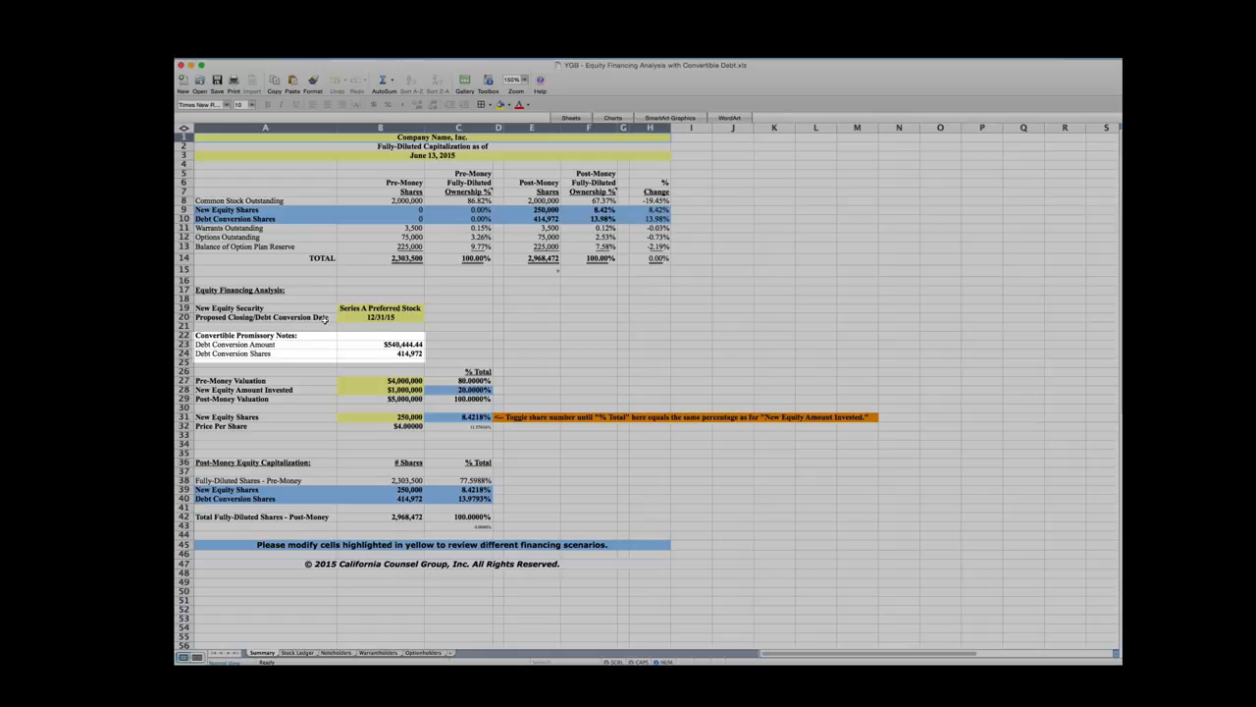
mouse_move(495, 395)
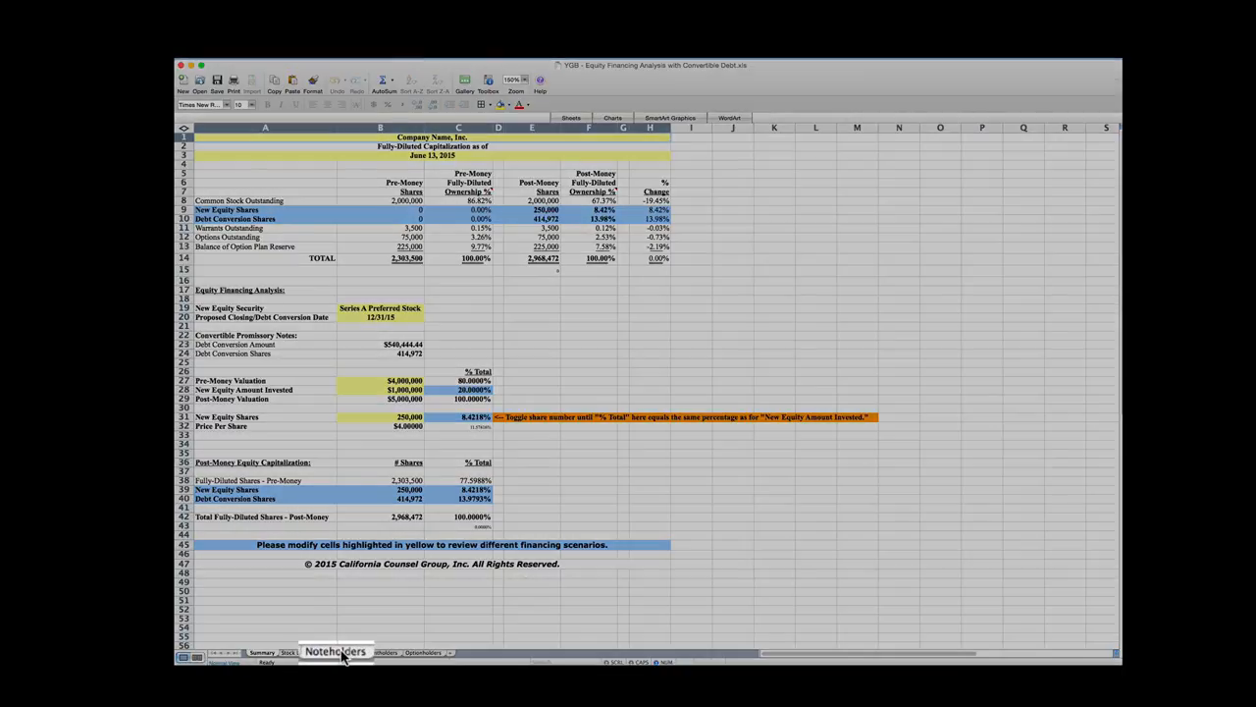
Enter 12/31/15 as the proposed closing date and compare it with the noteholders' conversion date.
click(336, 652)
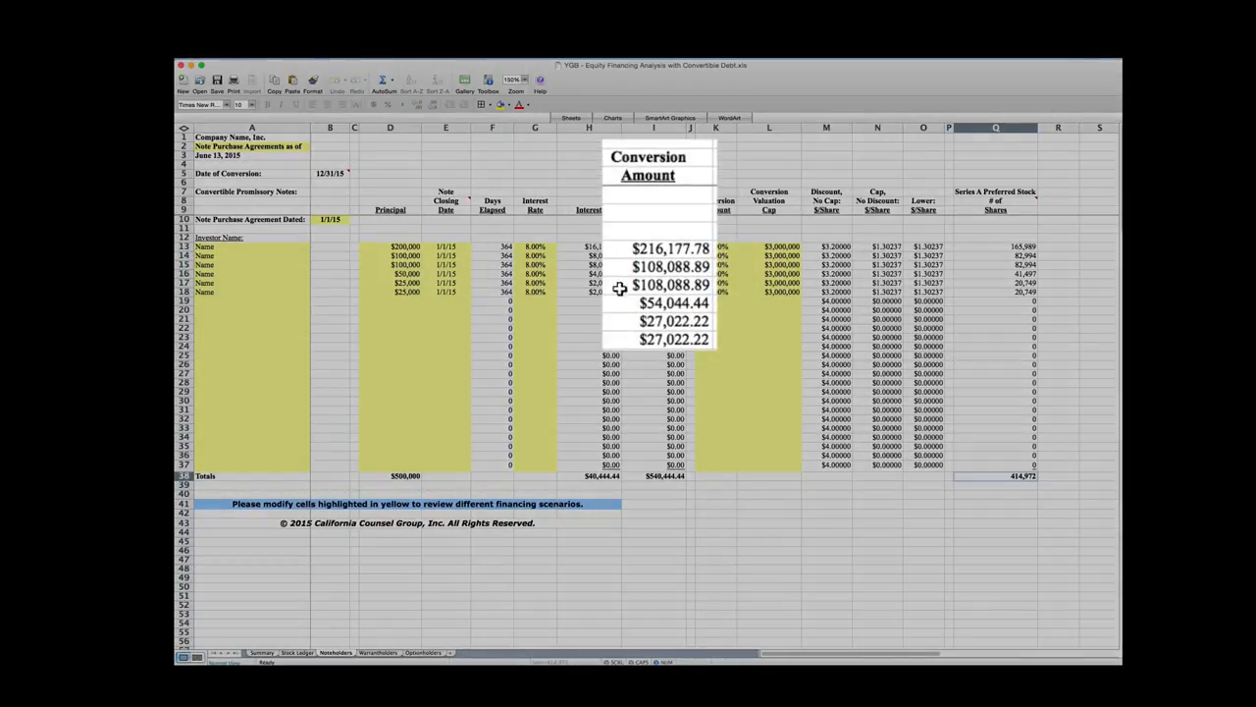
mouse_move(660, 340)
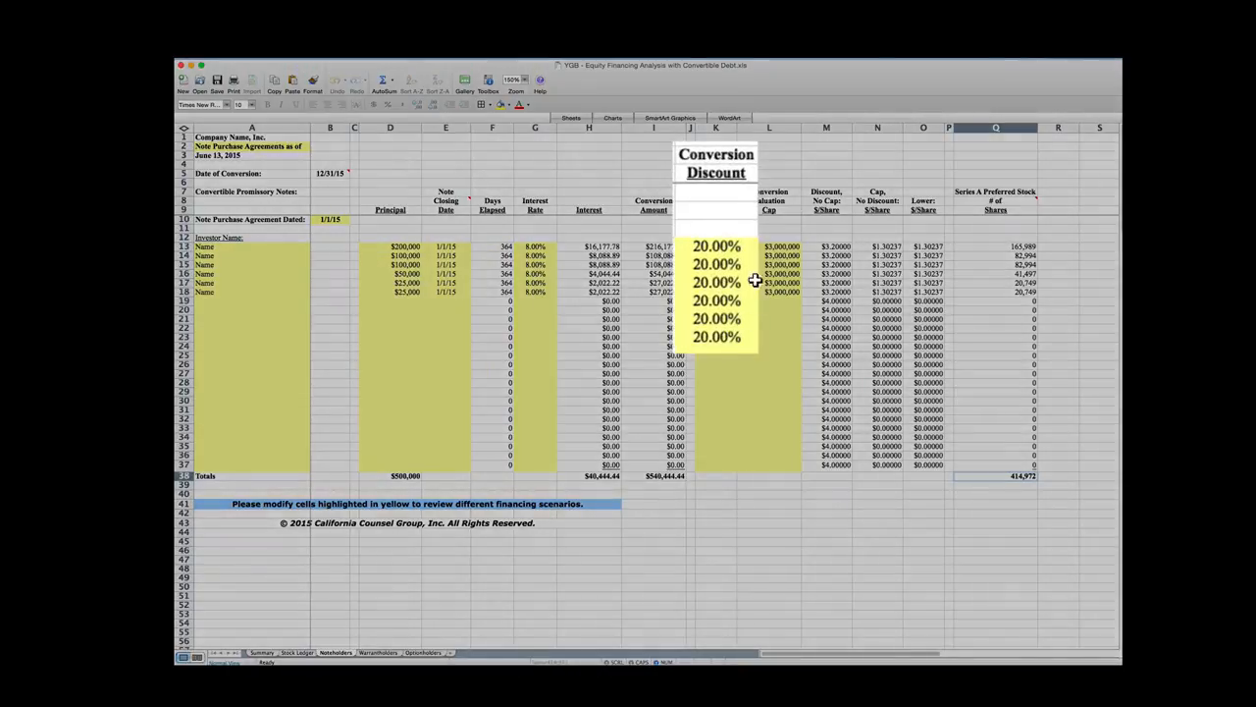
mouse_move(726, 343)
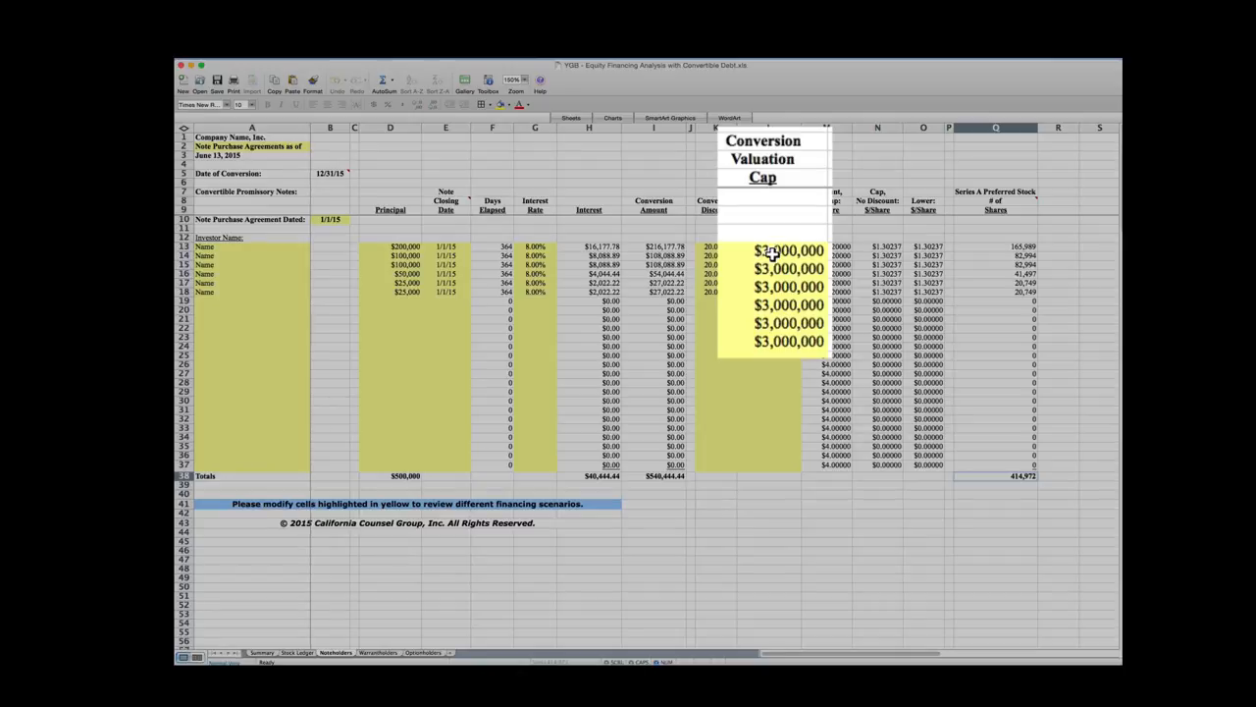
mouse_move(775, 254)
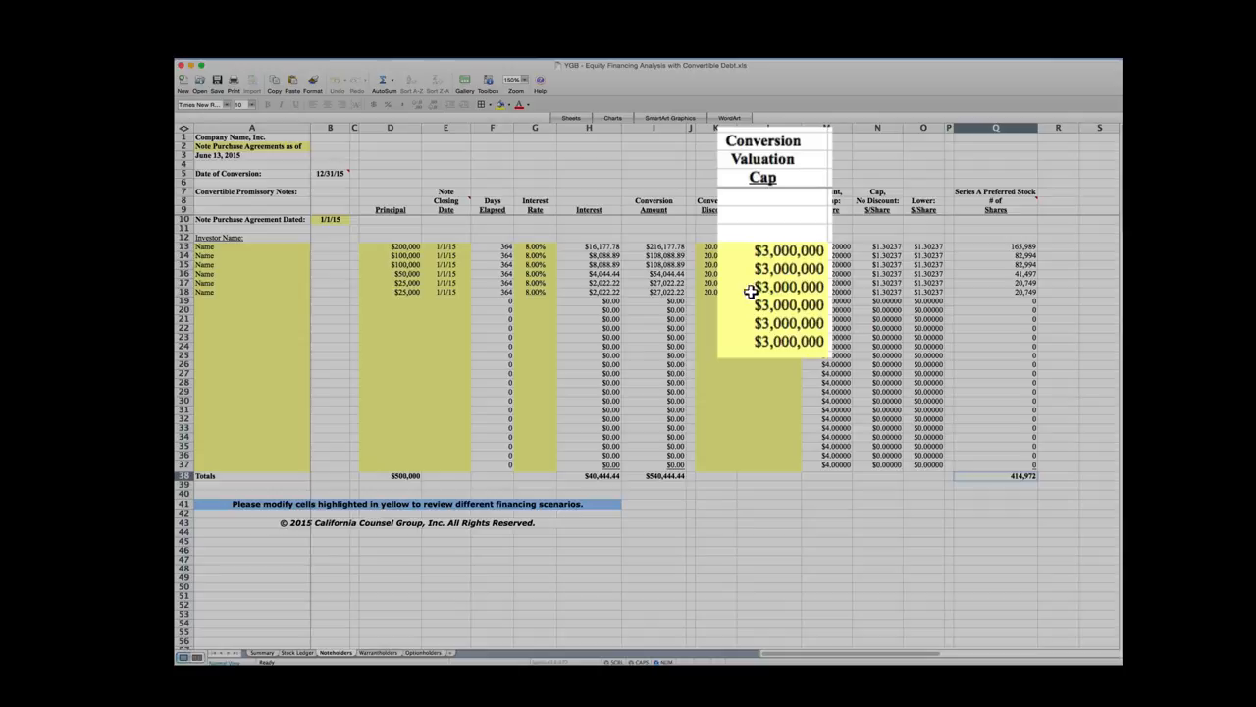
mouse_move(762, 354)
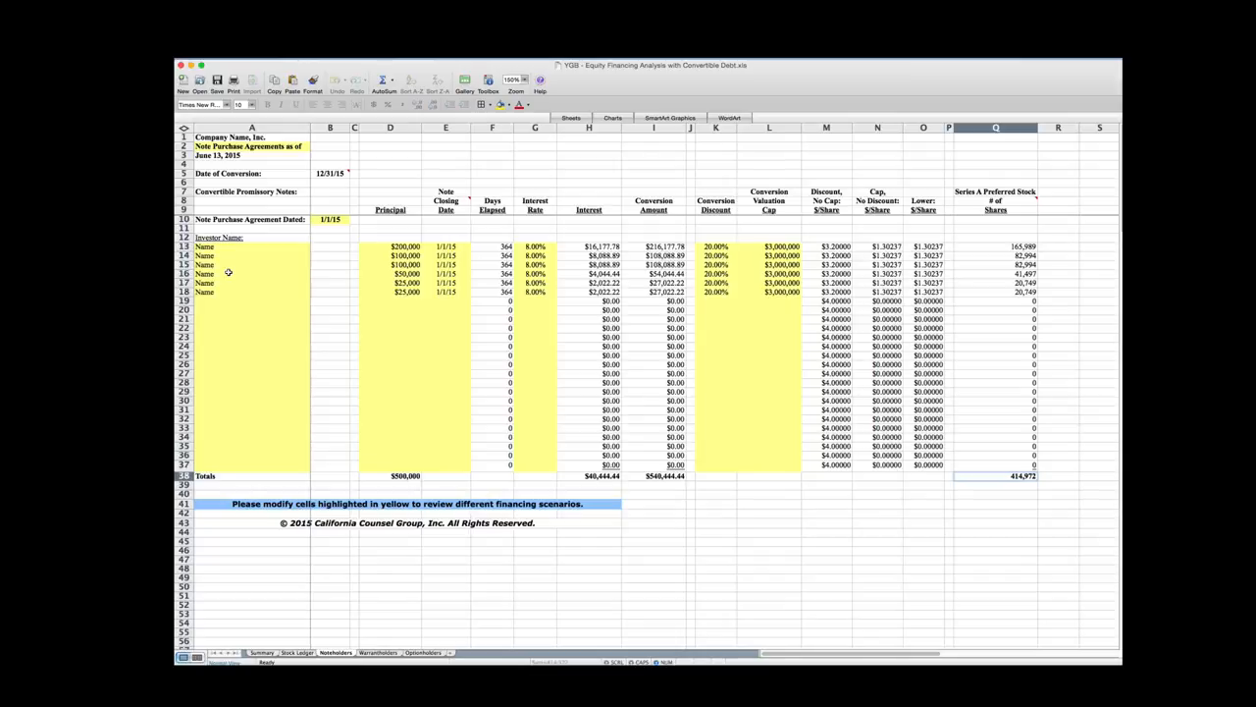
mouse_move(257, 285)
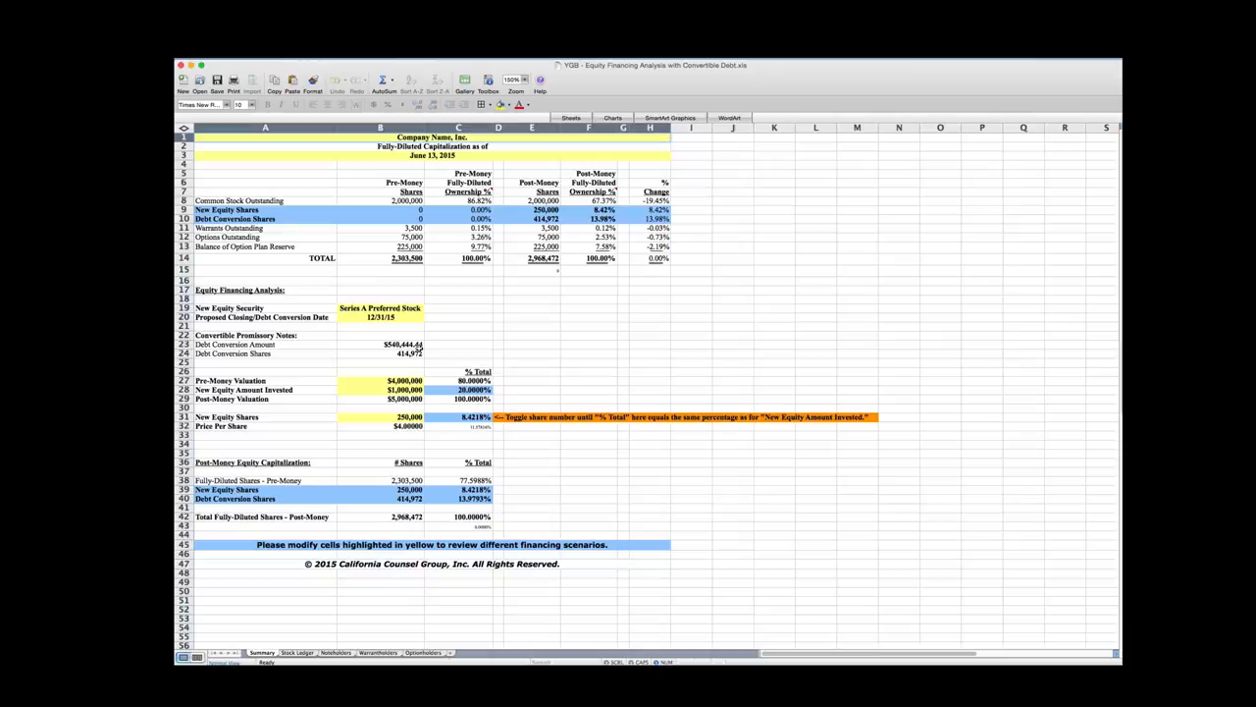
click(381, 307)
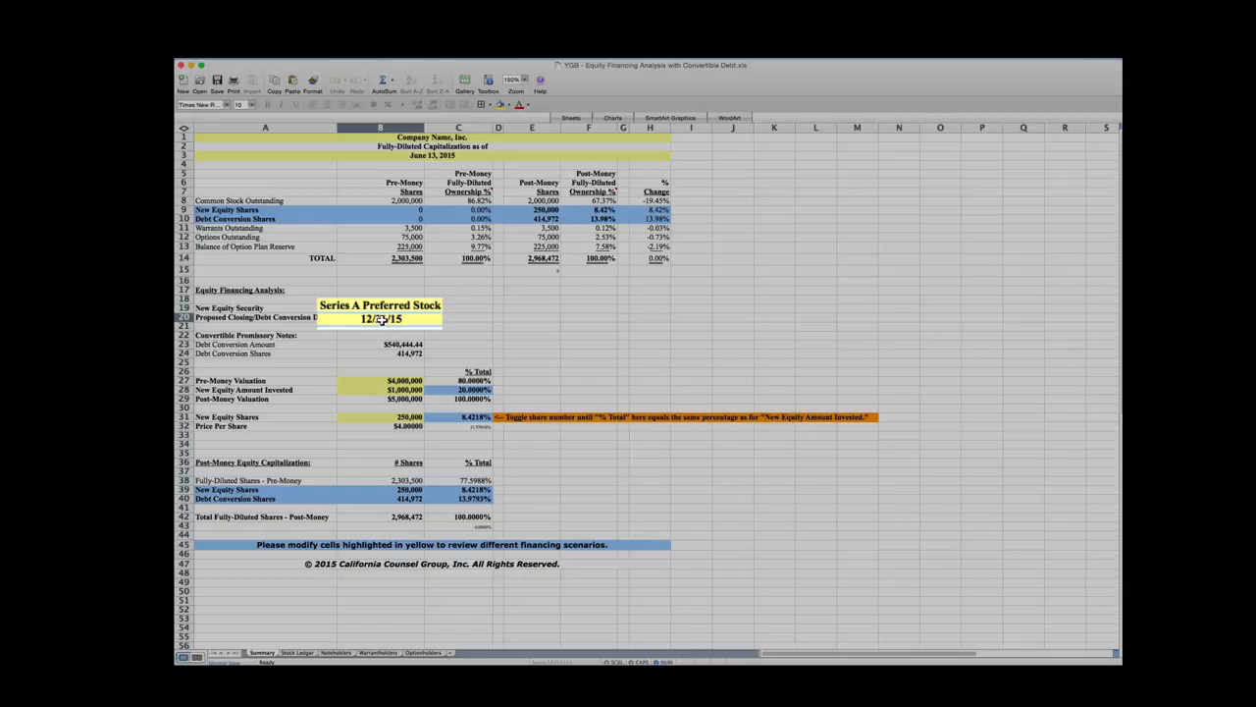
text(12/31/15)
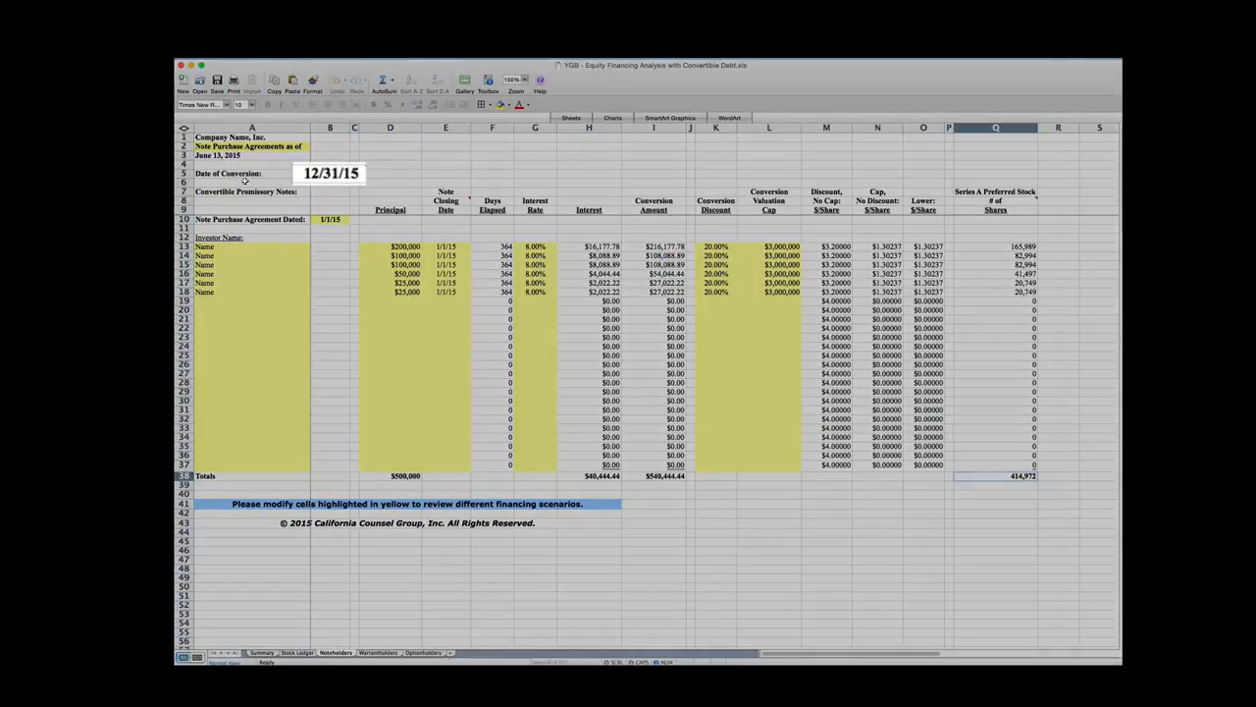
mouse_move(330, 173)
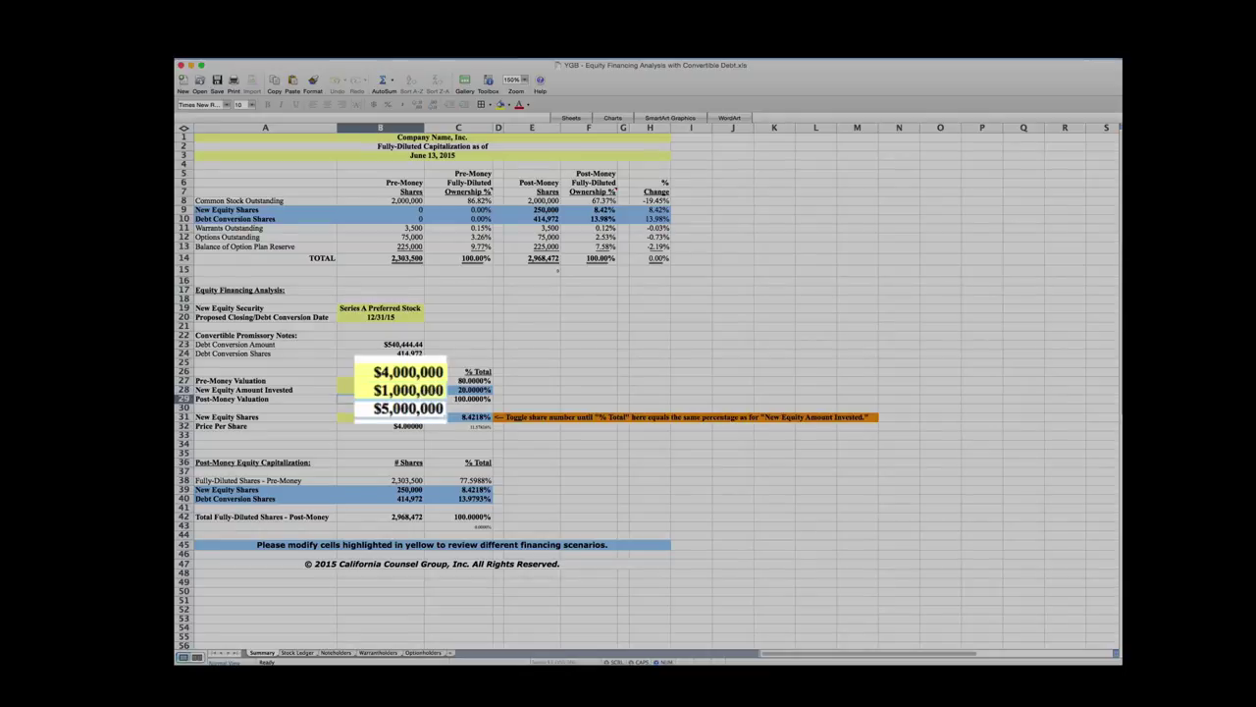
mouse_move(436, 424)
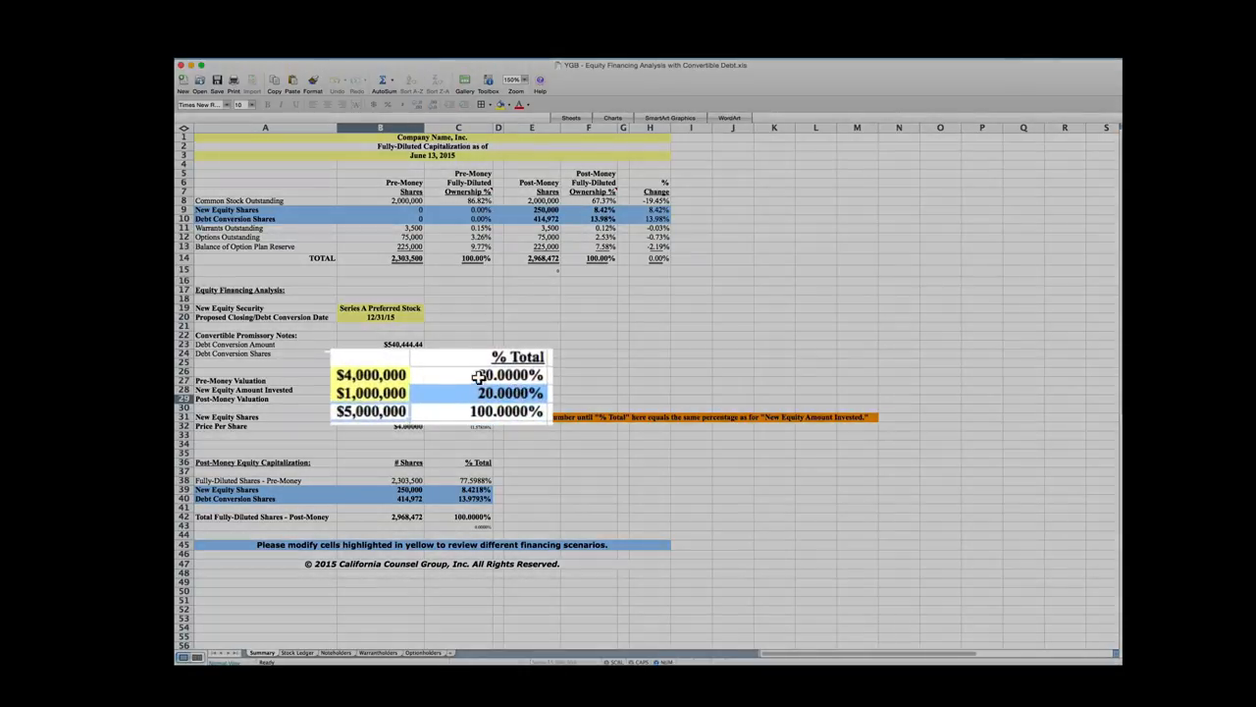
click(480, 377)
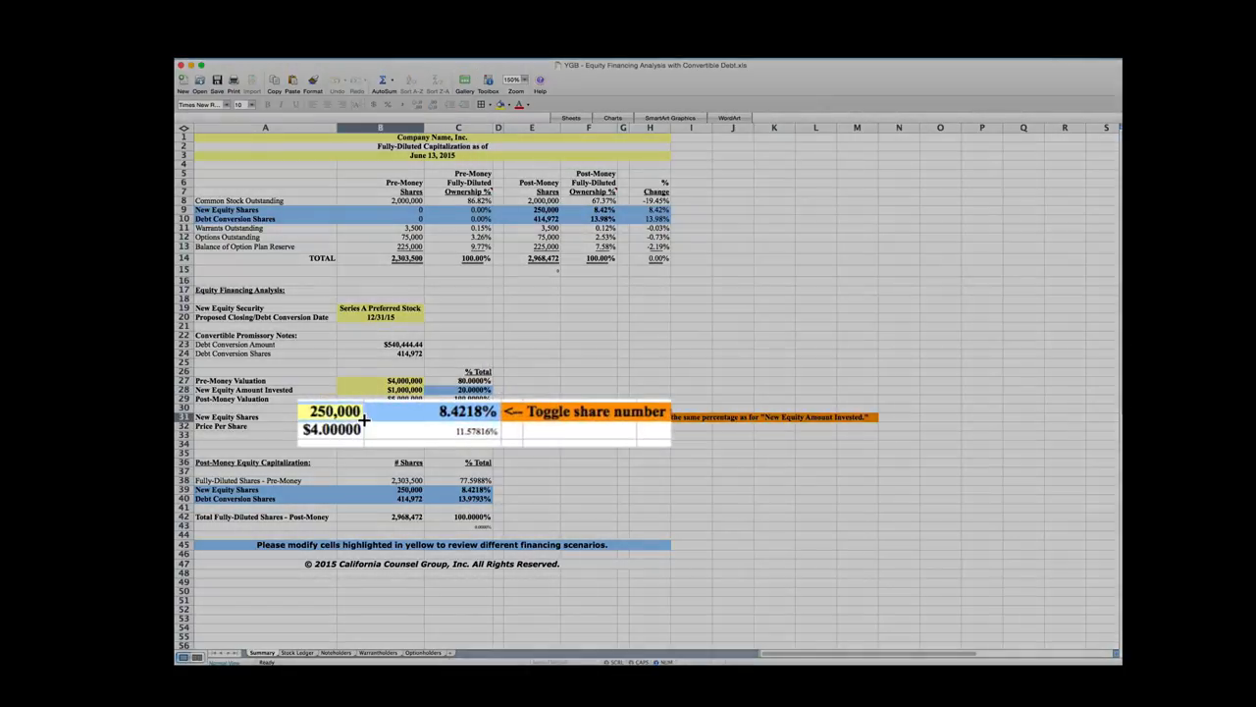
mouse_move(475, 412)
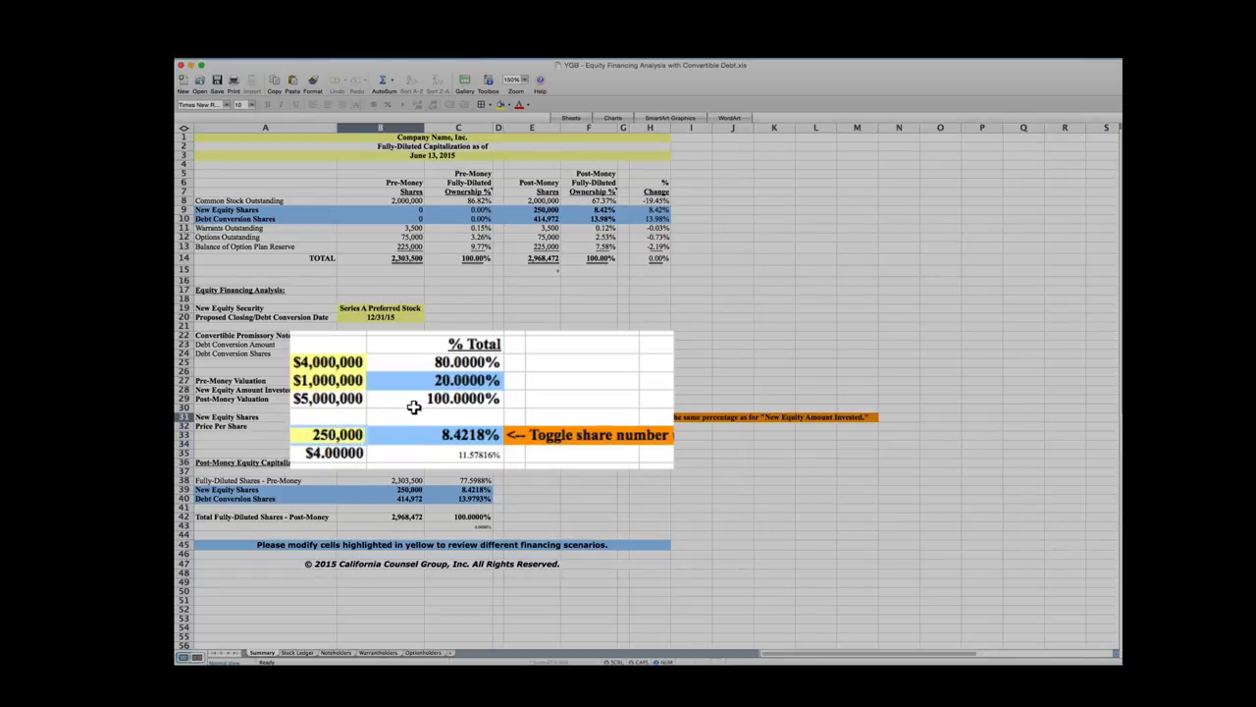
click(469, 434)
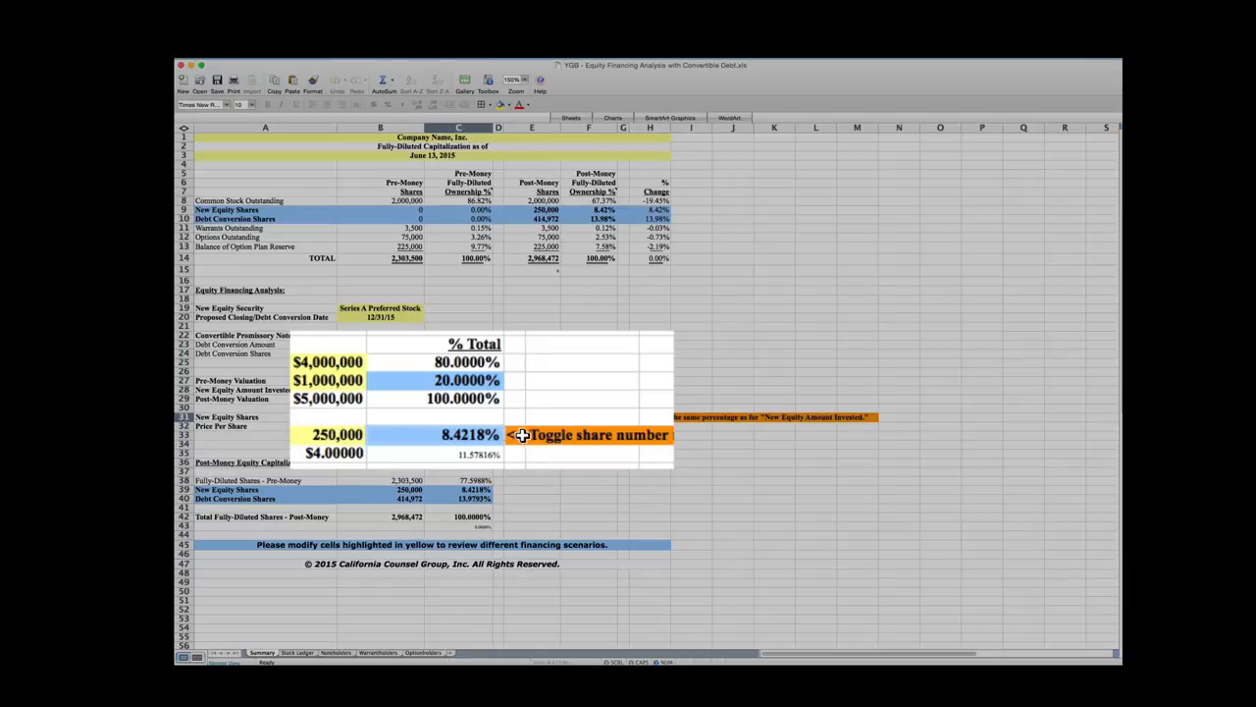
mouse_move(514, 436)
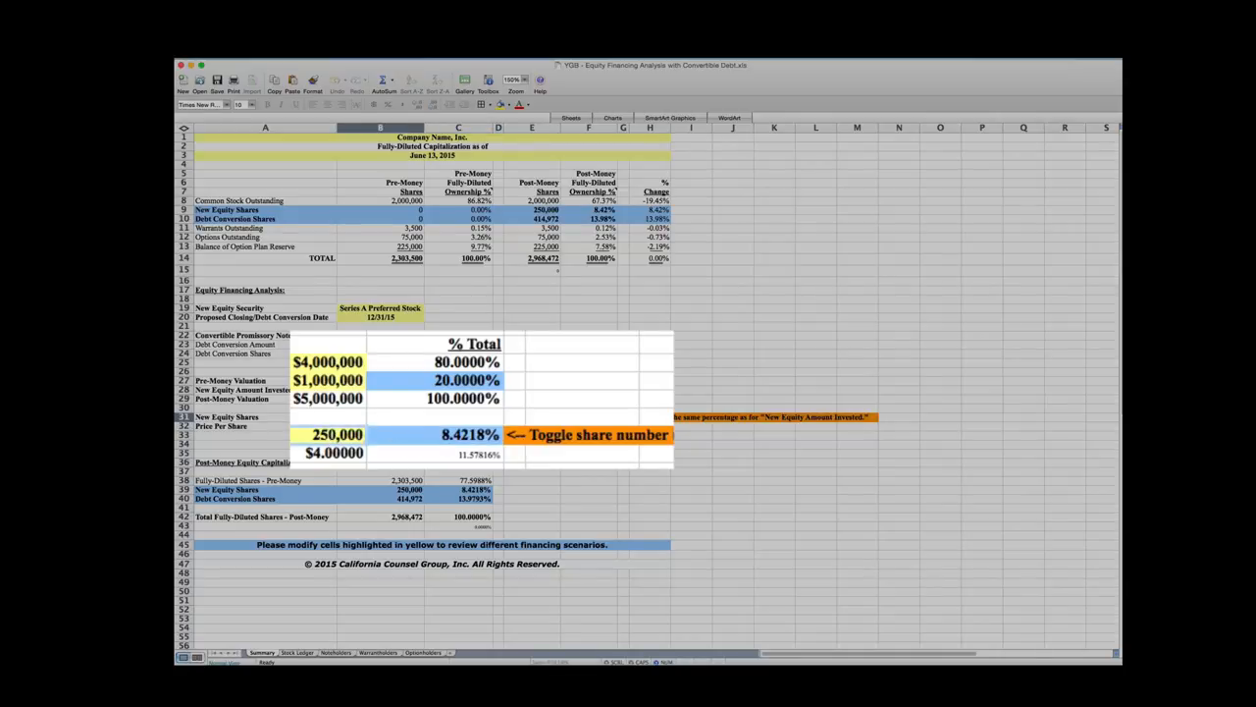
text(60000)
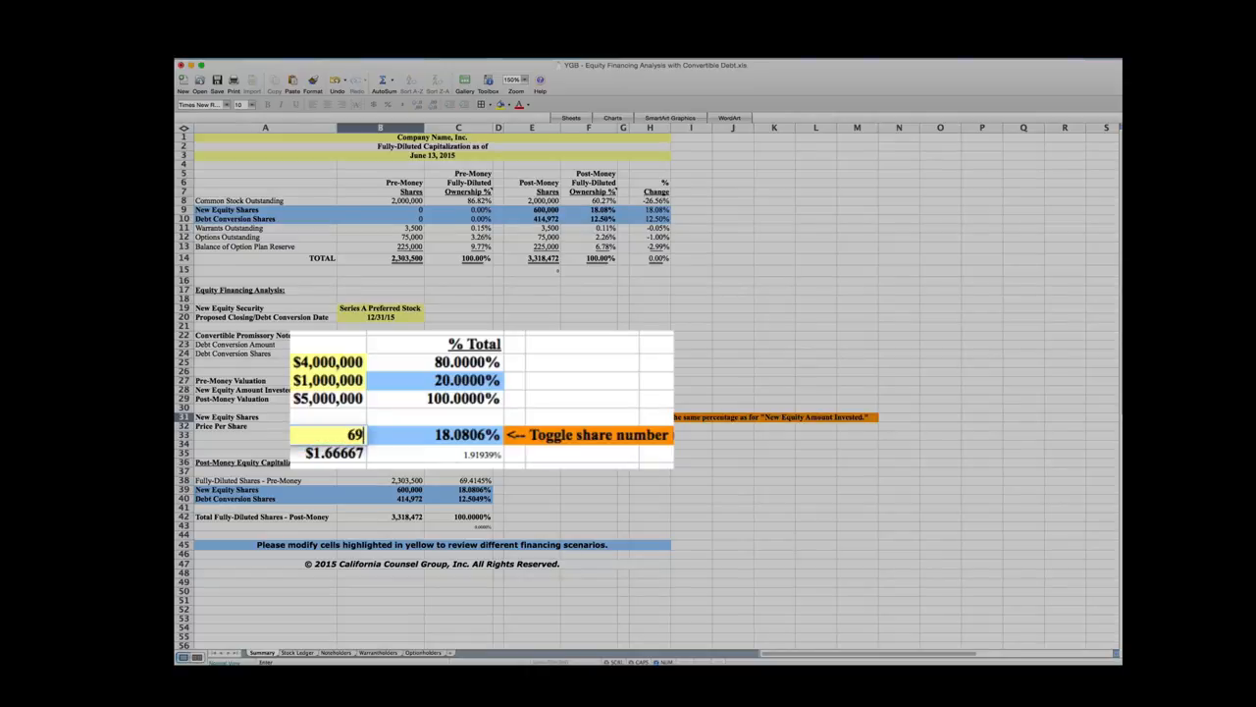
Adjust the new equity share count toward 692,898 so the Series A stake reads 20.0000%.
text(2,898)
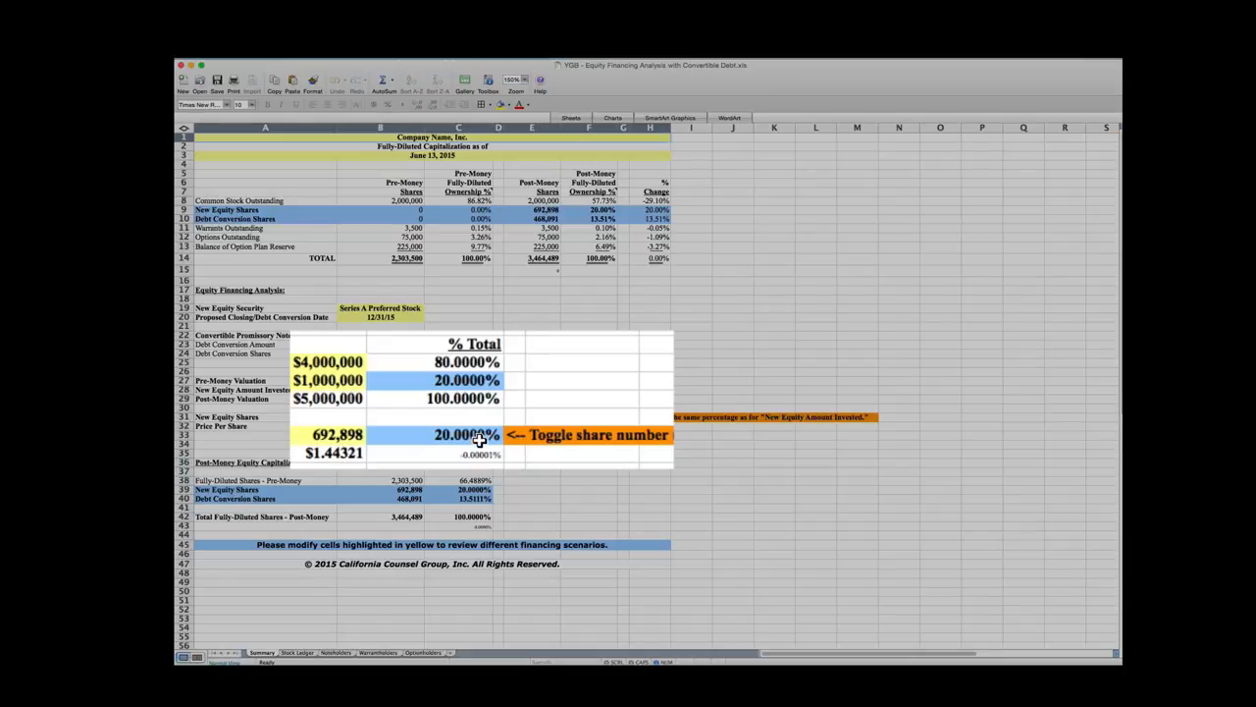
mouse_move(455, 432)
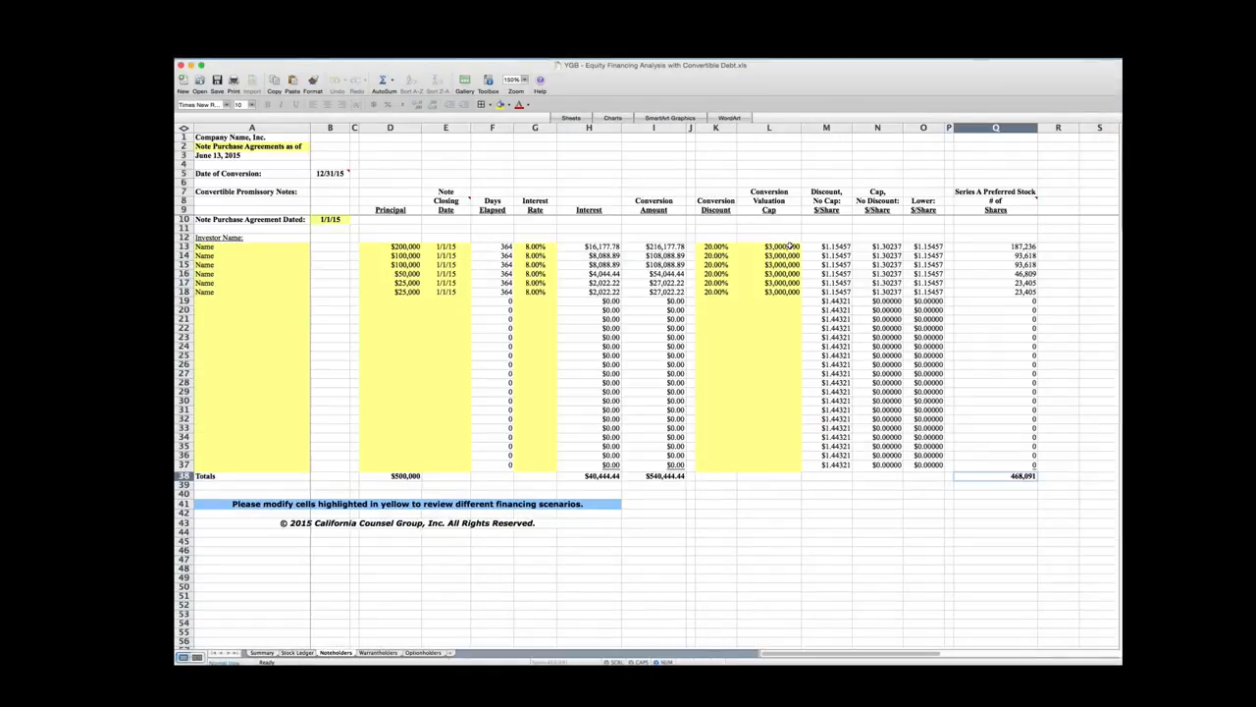
Scroll right across the noteholder conversion table to review the Series A share totals.
scroll(right, 3)
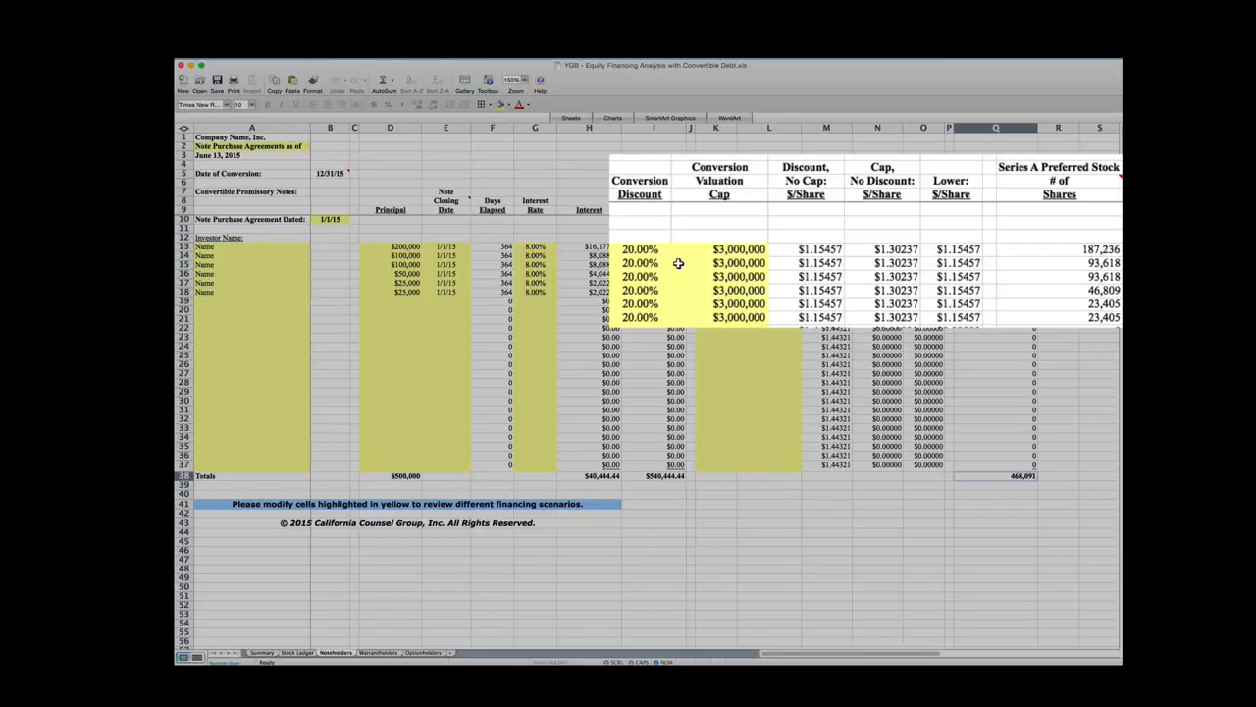
mouse_move(836, 256)
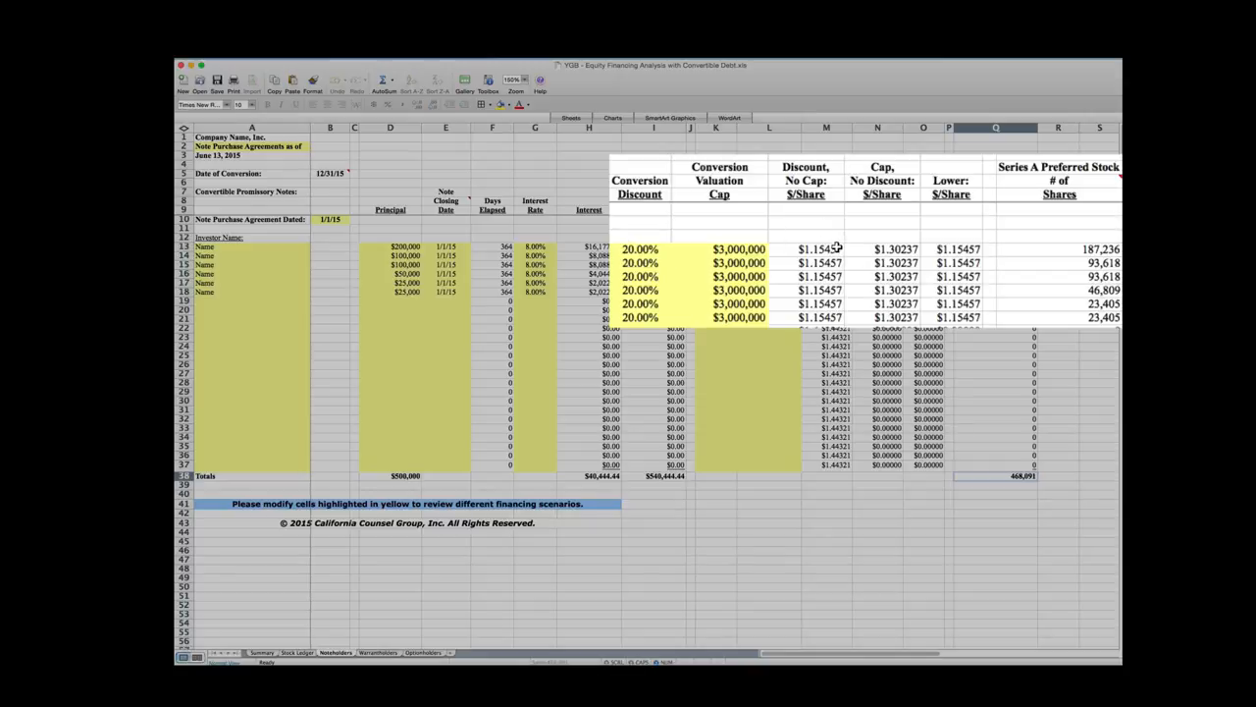
mouse_move(828, 263)
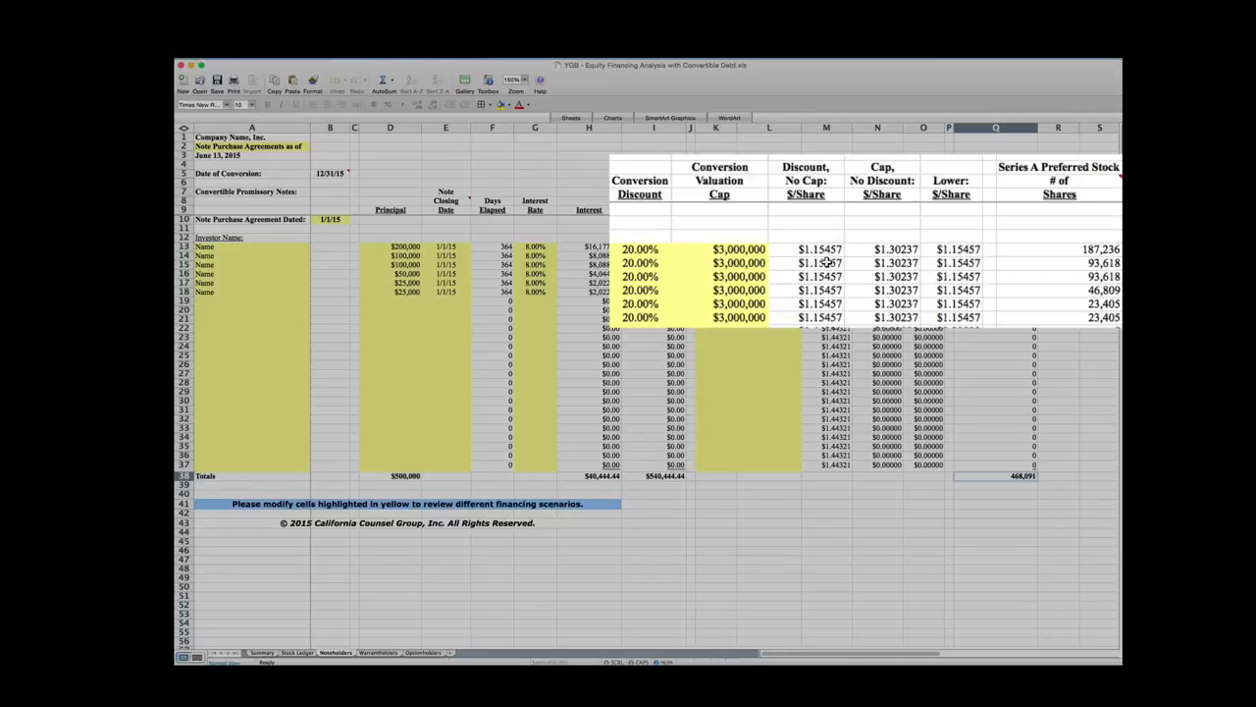
mouse_move(1005, 291)
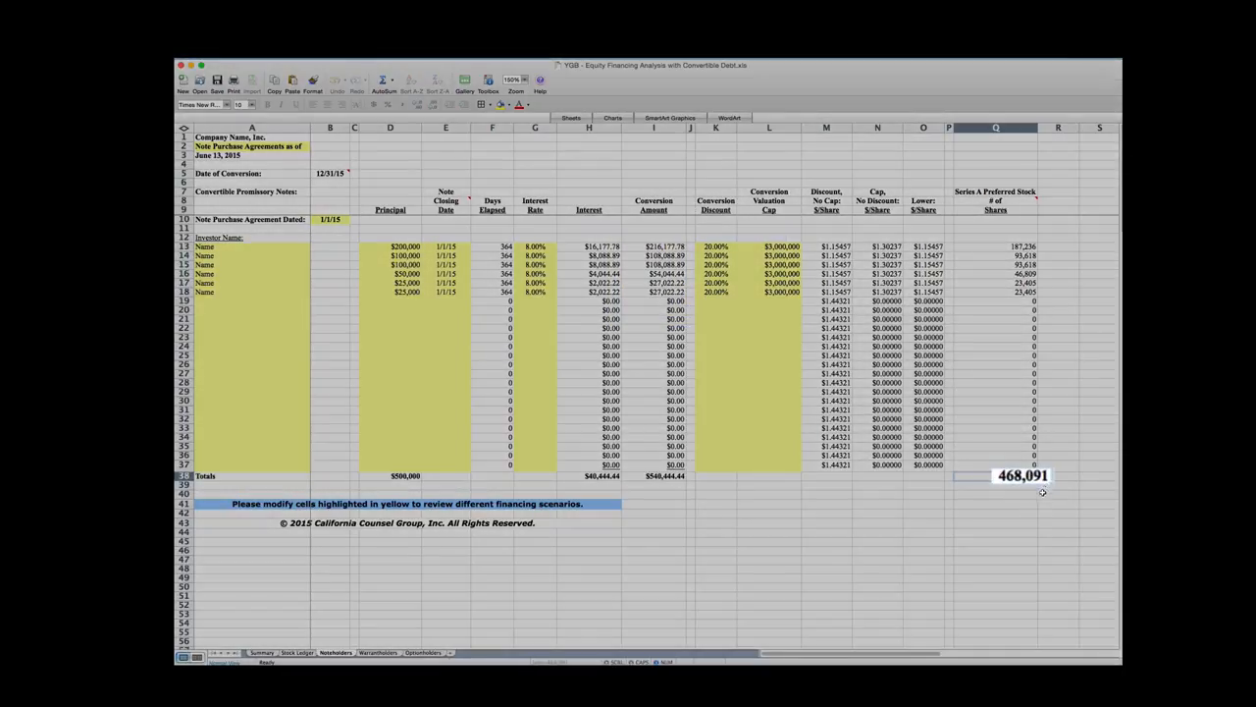
mouse_move(294, 617)
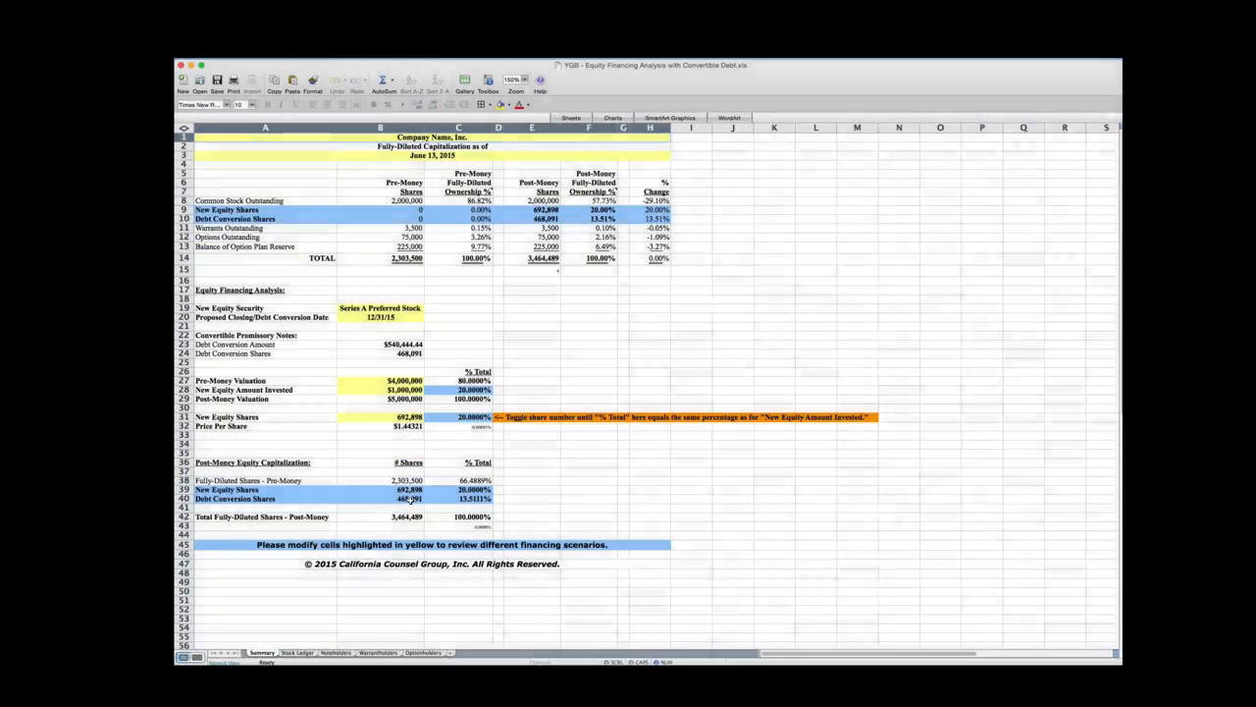
click(408, 499)
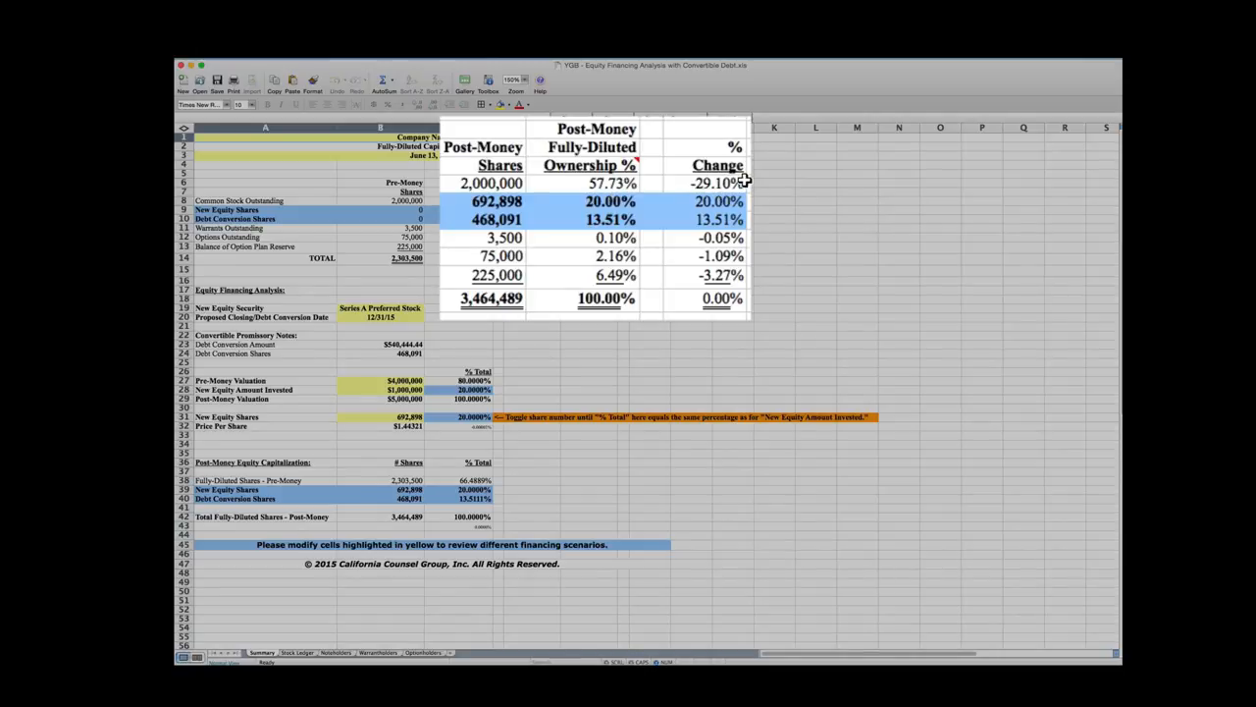
mouse_move(491, 225)
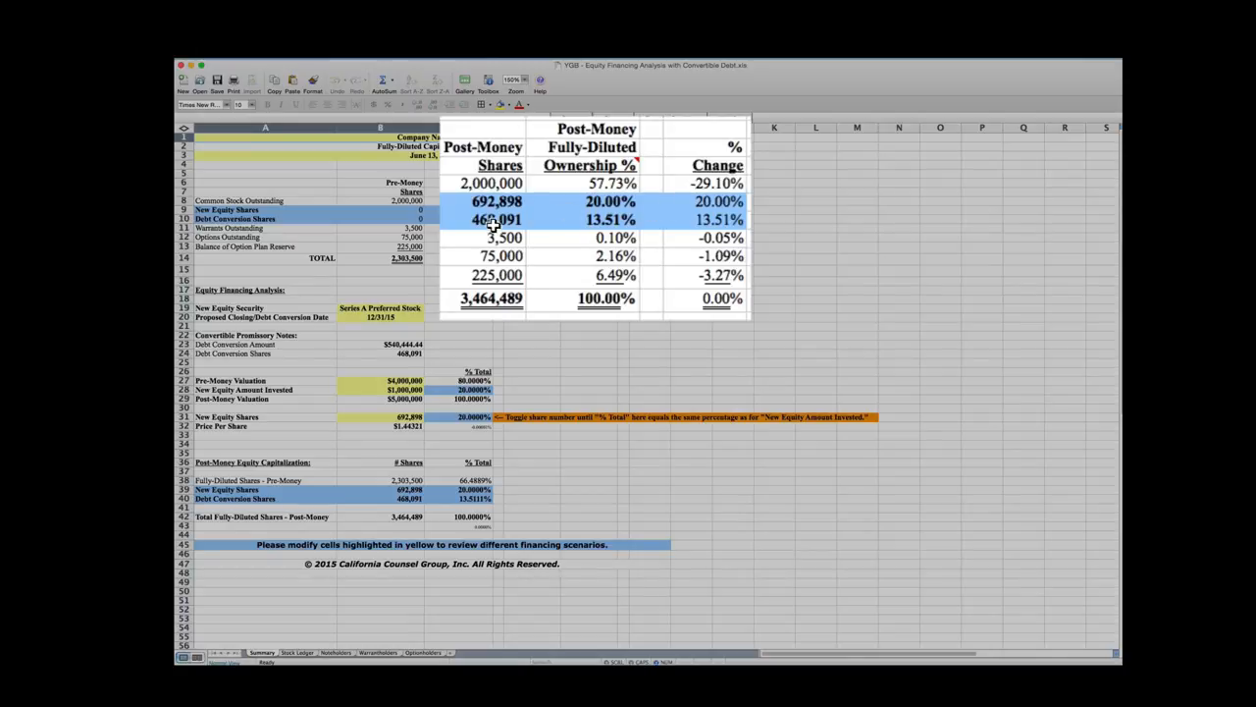
mouse_move(625, 206)
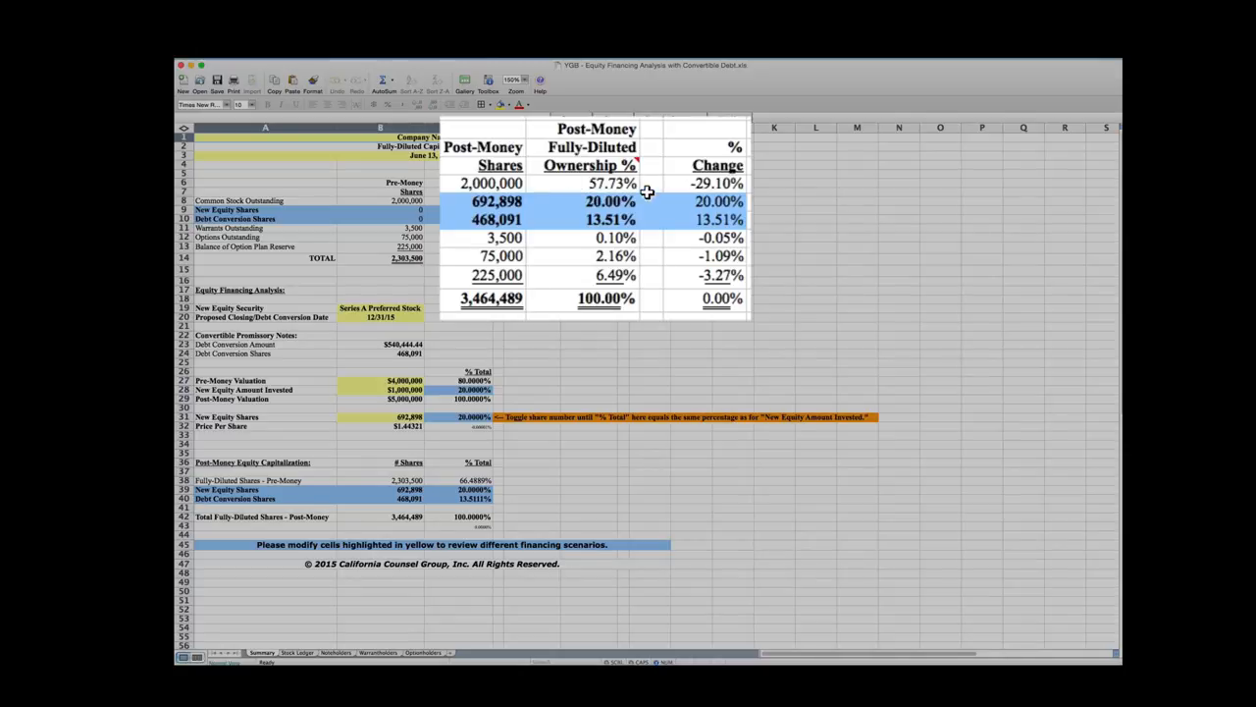
mouse_move(593, 200)
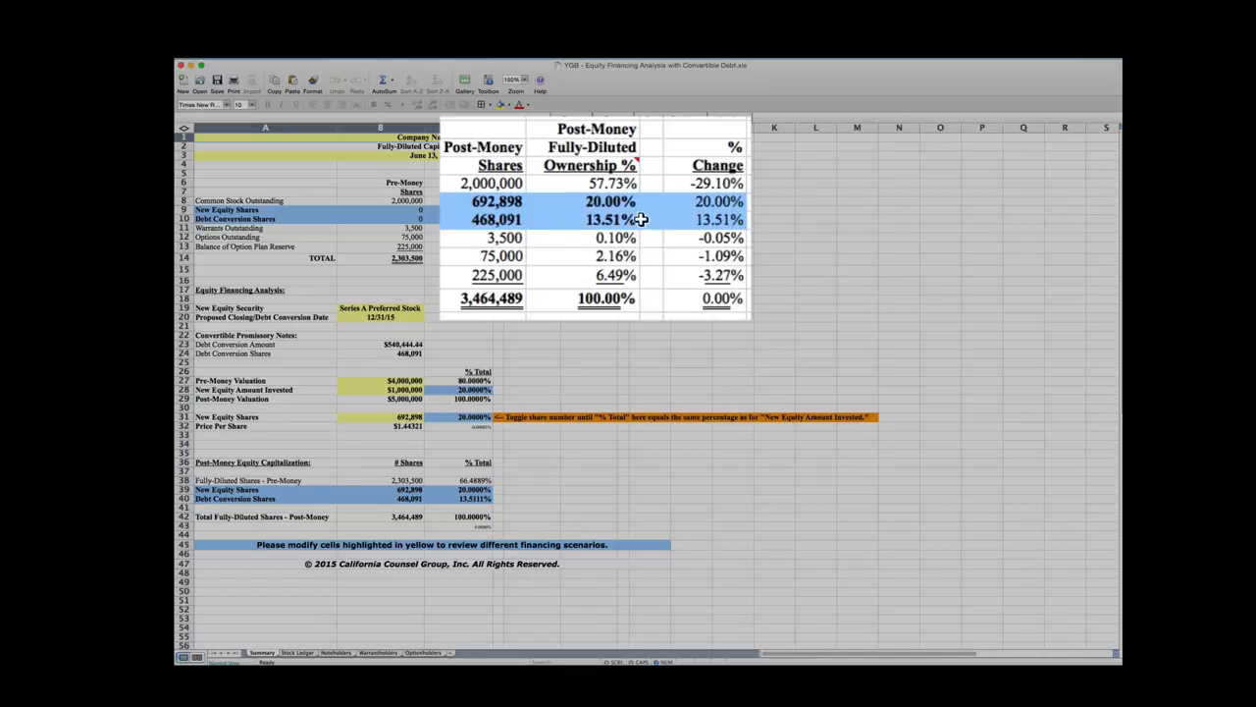
mouse_move(628, 218)
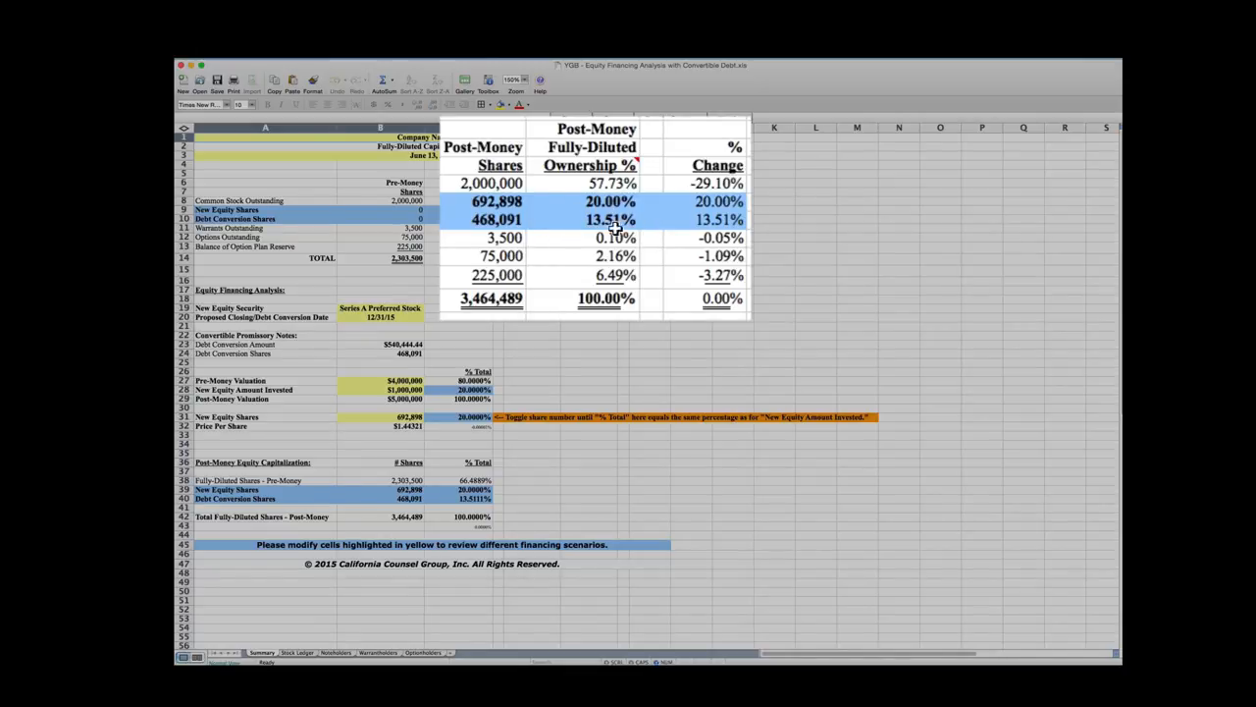
mouse_move(589, 212)
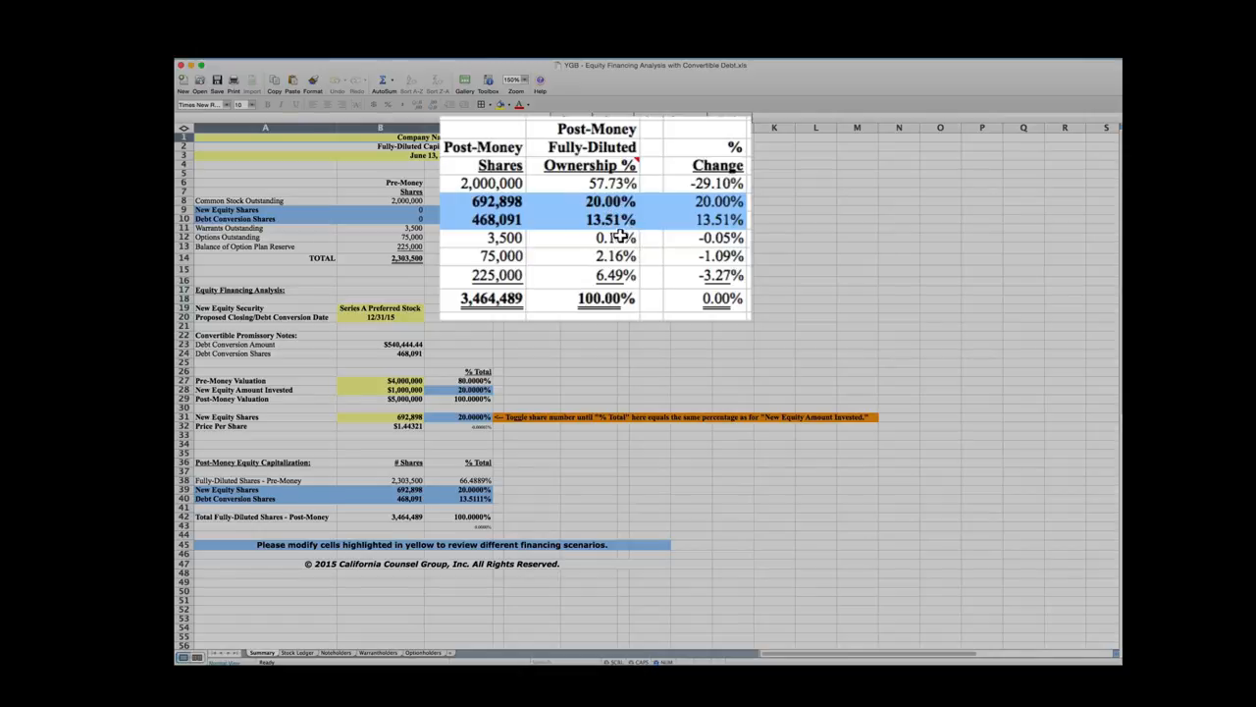
mouse_move(636, 206)
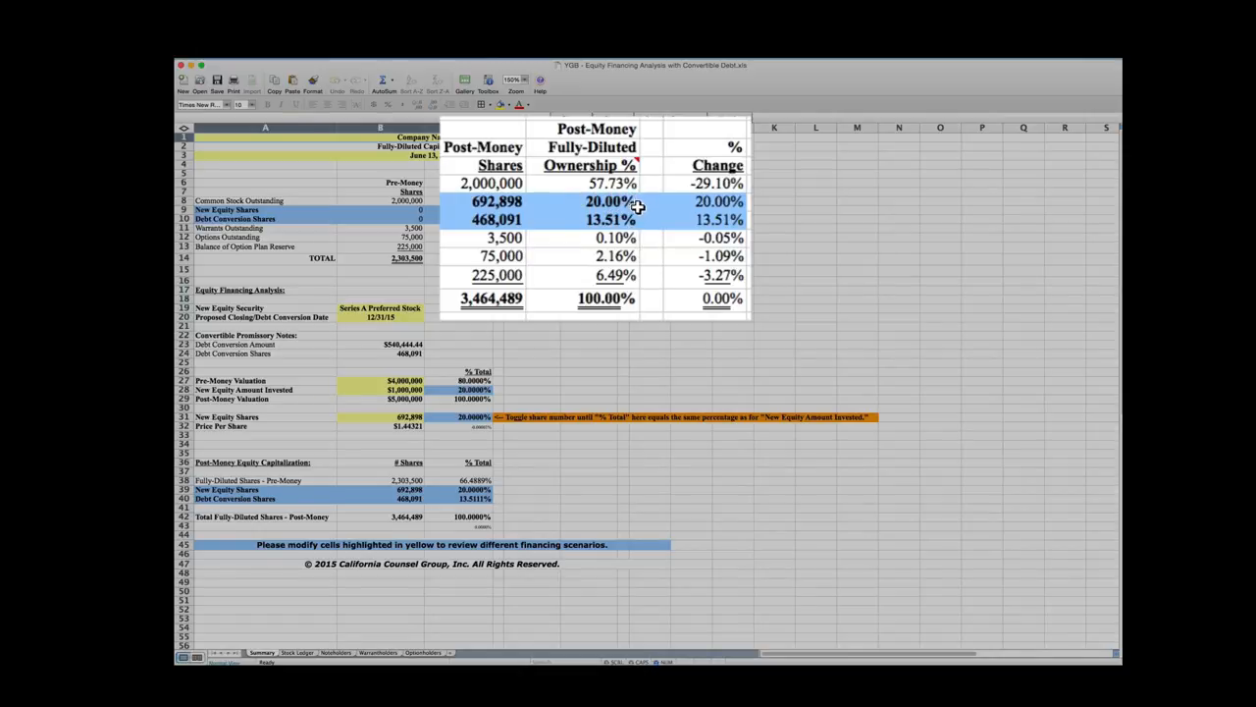
mouse_move(629, 231)
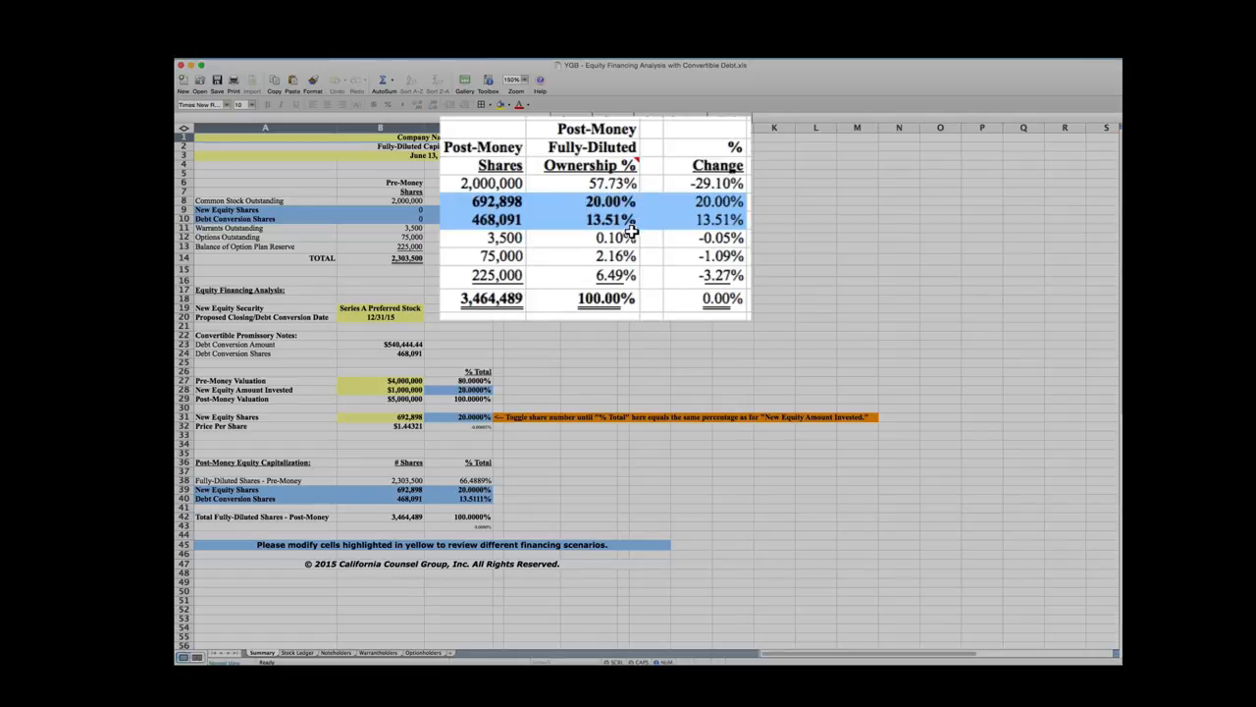
mouse_move(607, 234)
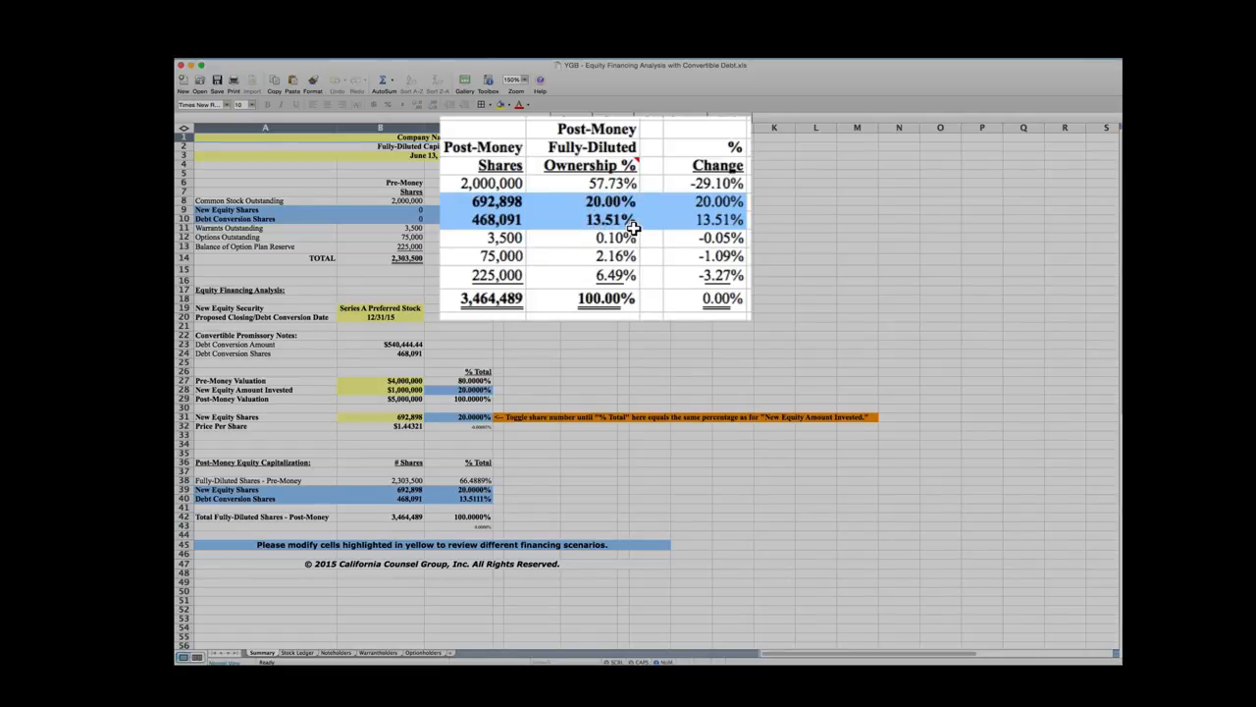
mouse_move(624, 232)
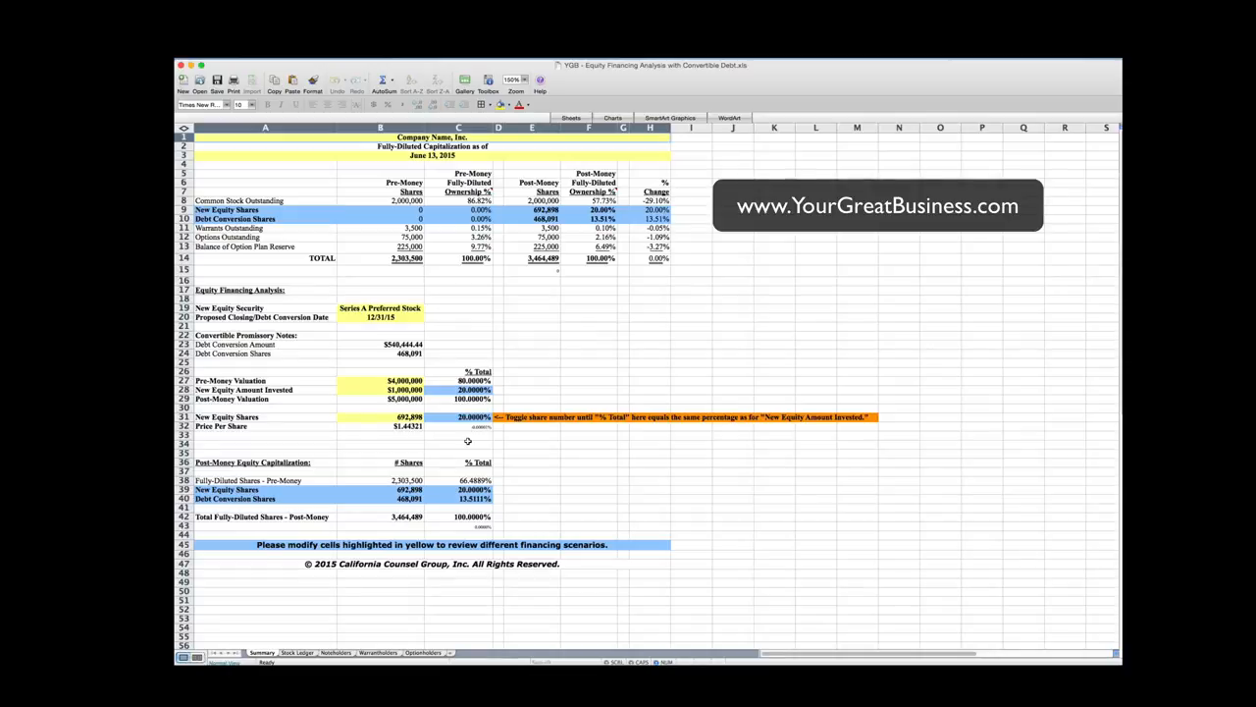
mouse_move(460, 436)
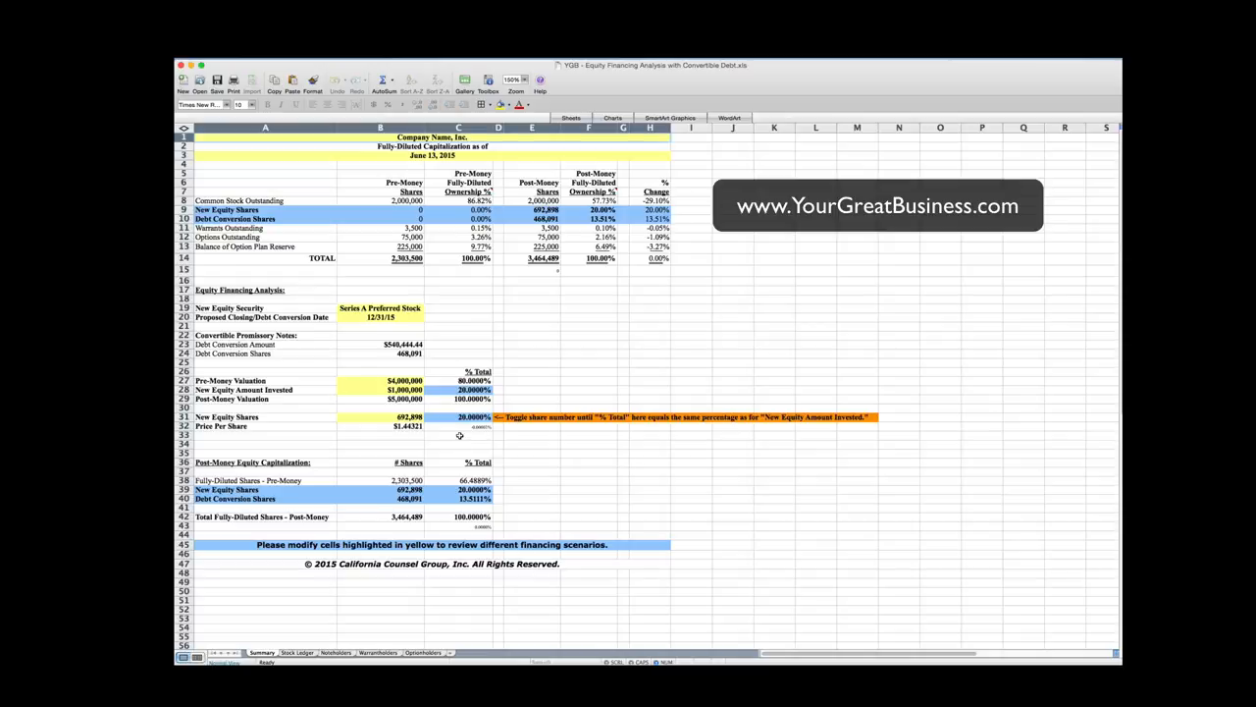